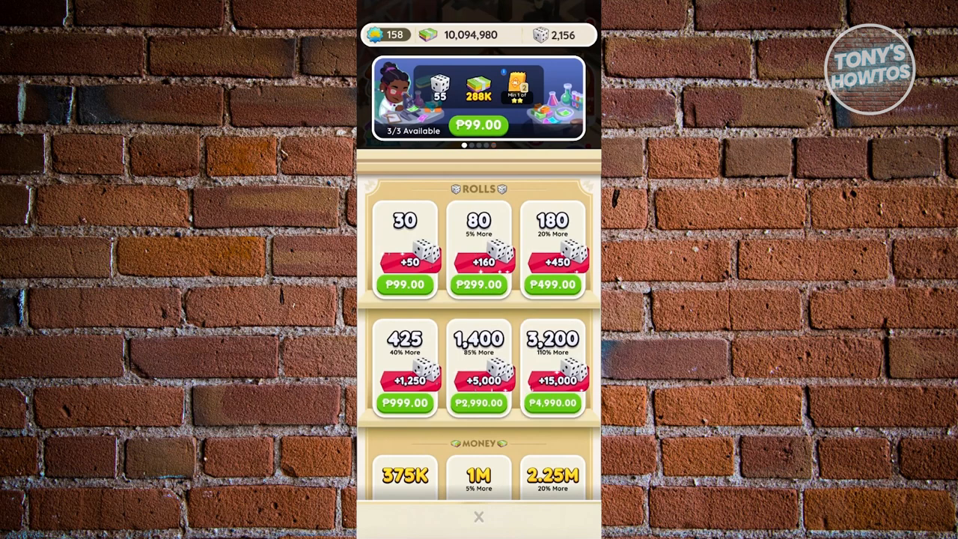
Step: Leave the Rolls shop and open the Old West board's build screen
click(479, 517)
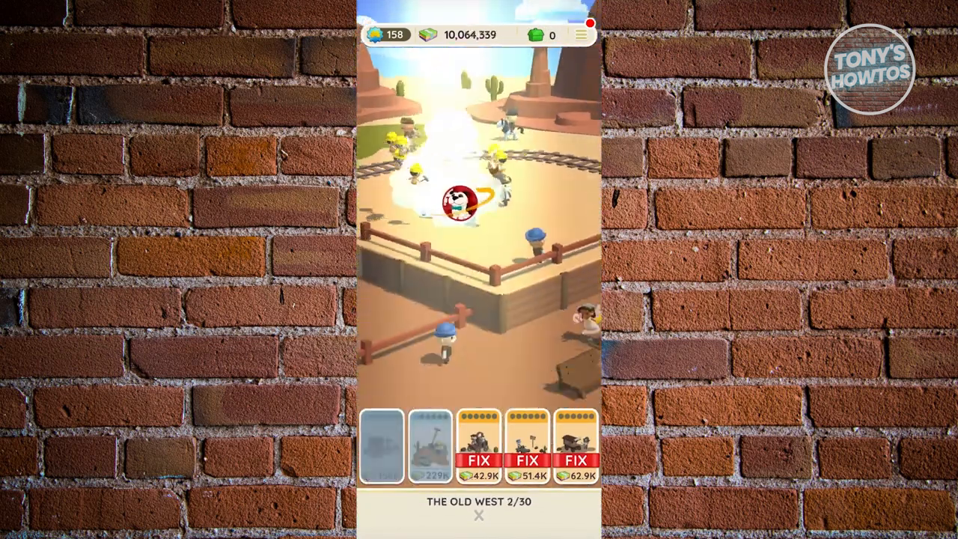
click(479, 461)
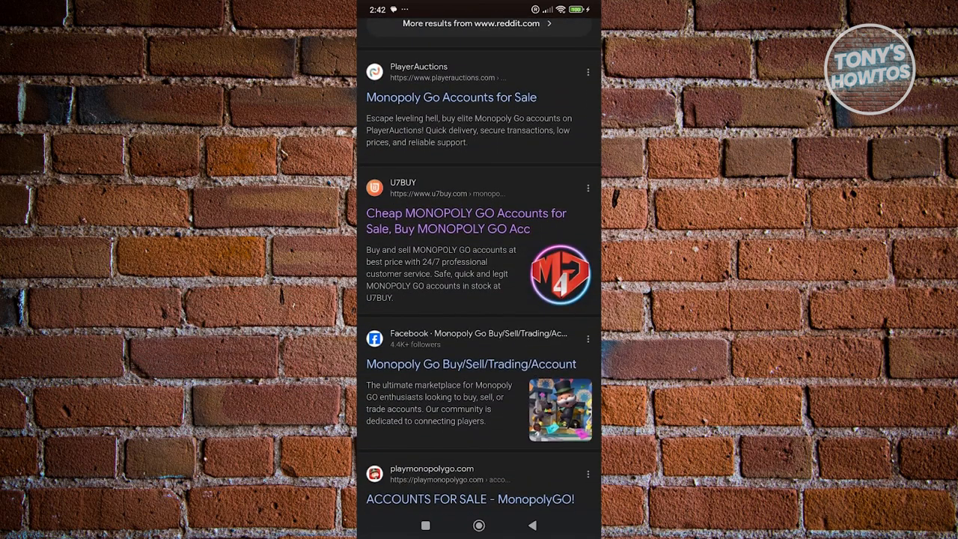
Step: Scroll the Google results to the 'Buy Monopoly GO Accounts only on G2G.com' link
scroll(down, 3)
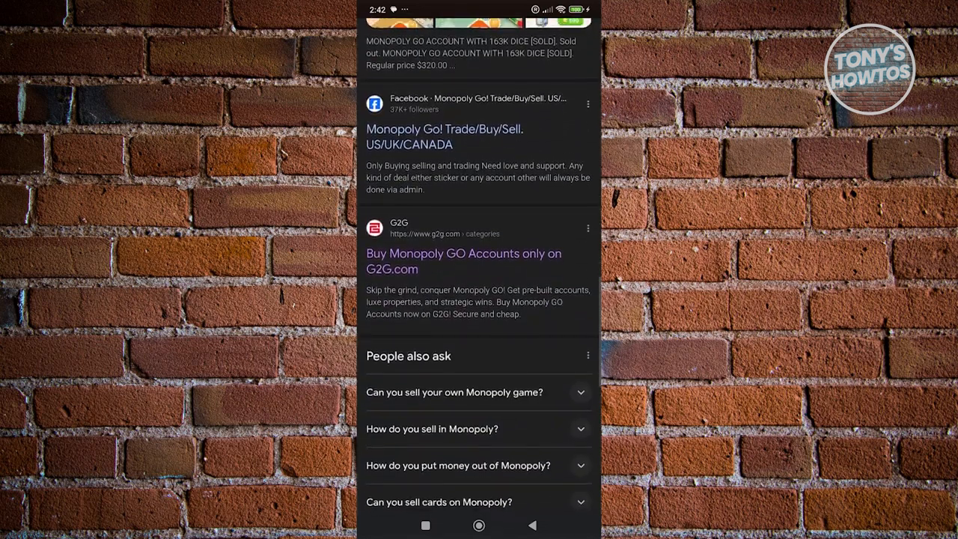
scroll(up, 3)
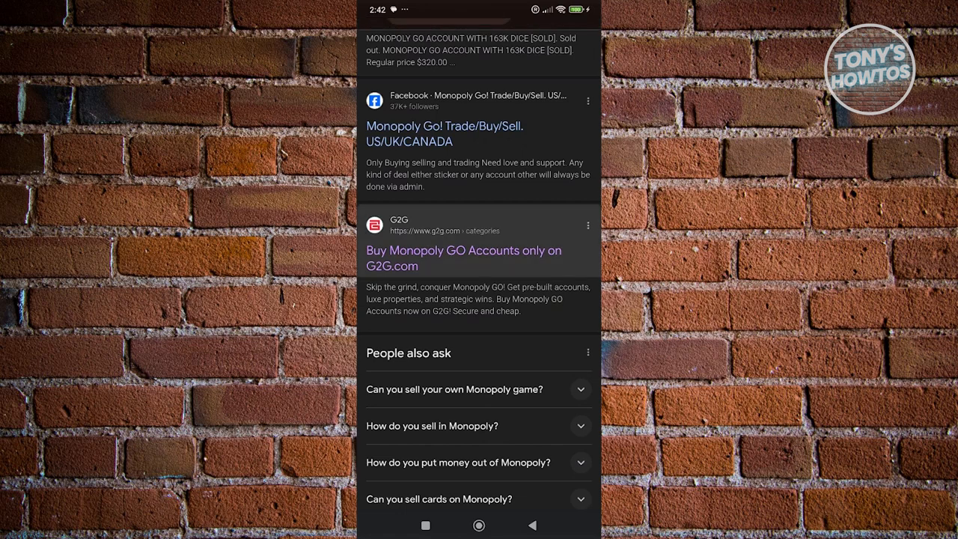
Step: Open the G2G Monopoly GO accounts page and view the MONO169 account listing
click(465, 257)
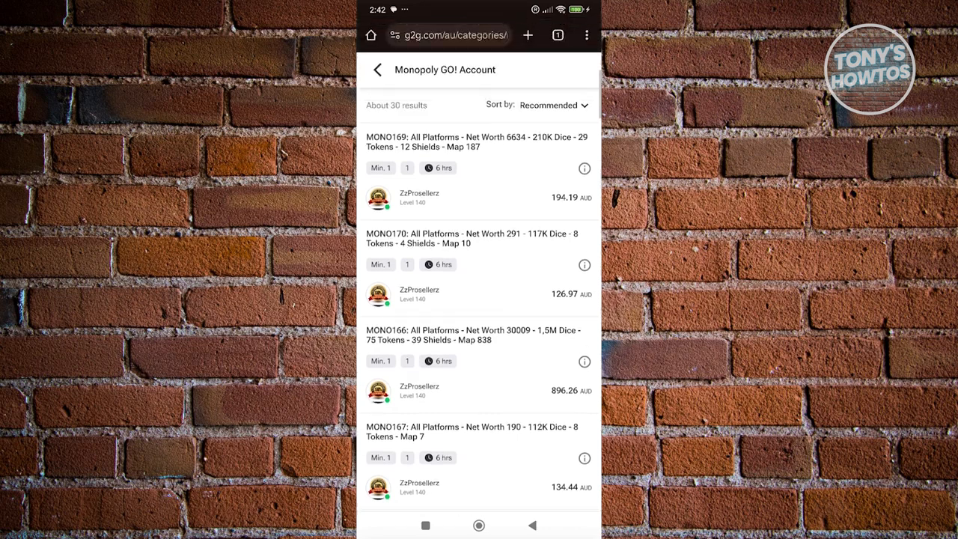
click(477, 141)
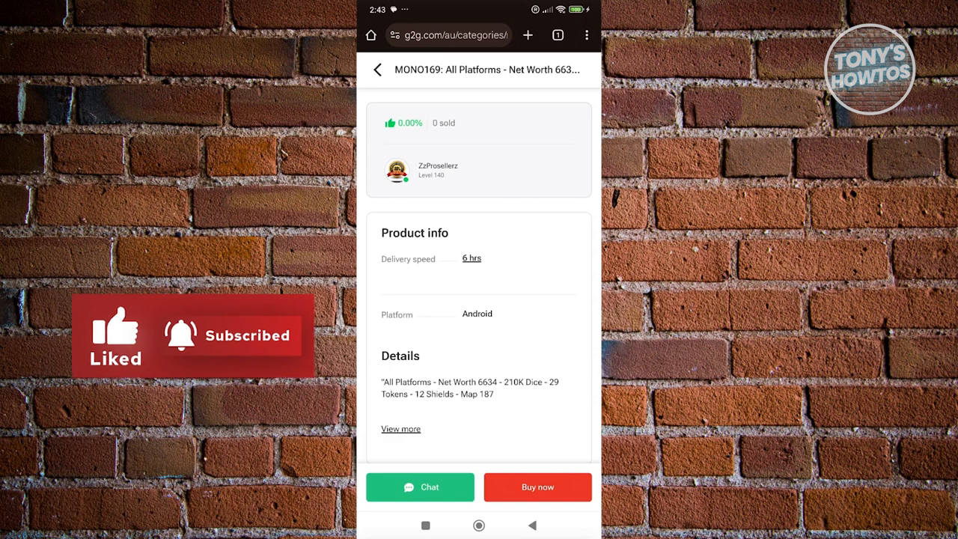
Step: Go back through the G2G listings to the Google search results
click(377, 69)
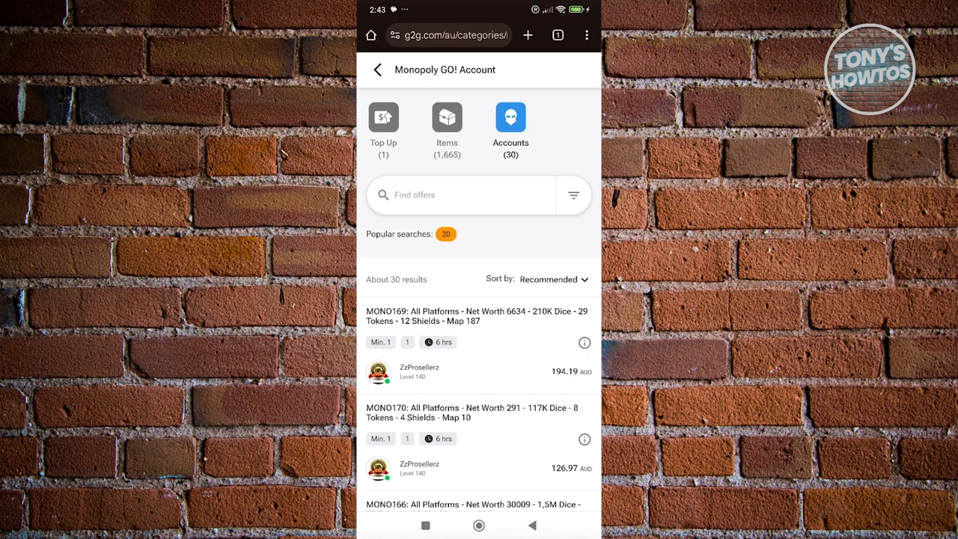
scroll(up, 3)
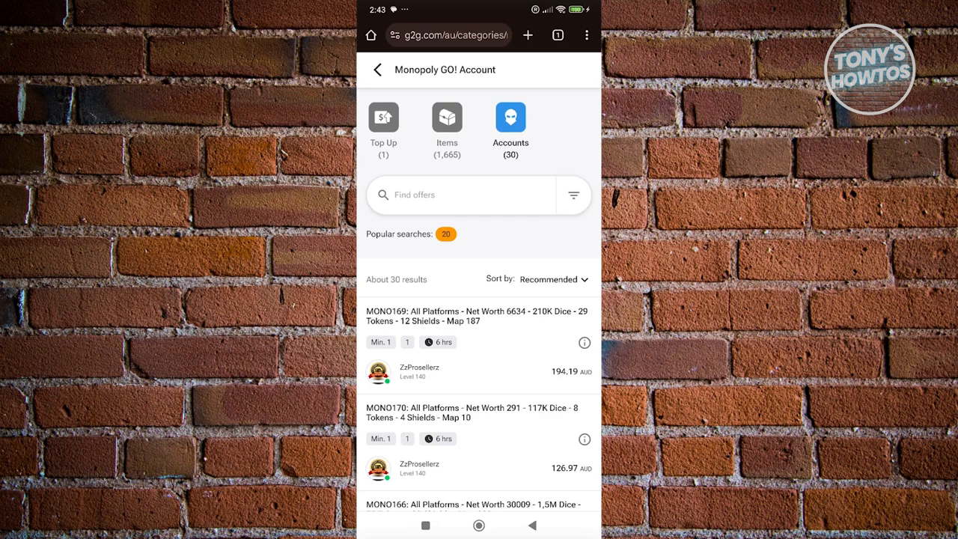
click(377, 70)
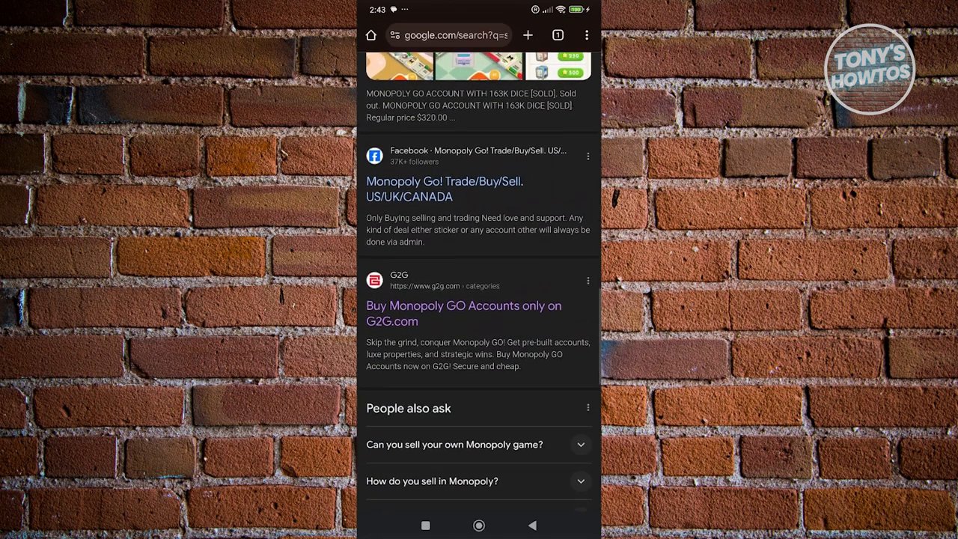
Step: Search Google for 'monopoly go buy dice'
scroll(up, 3)
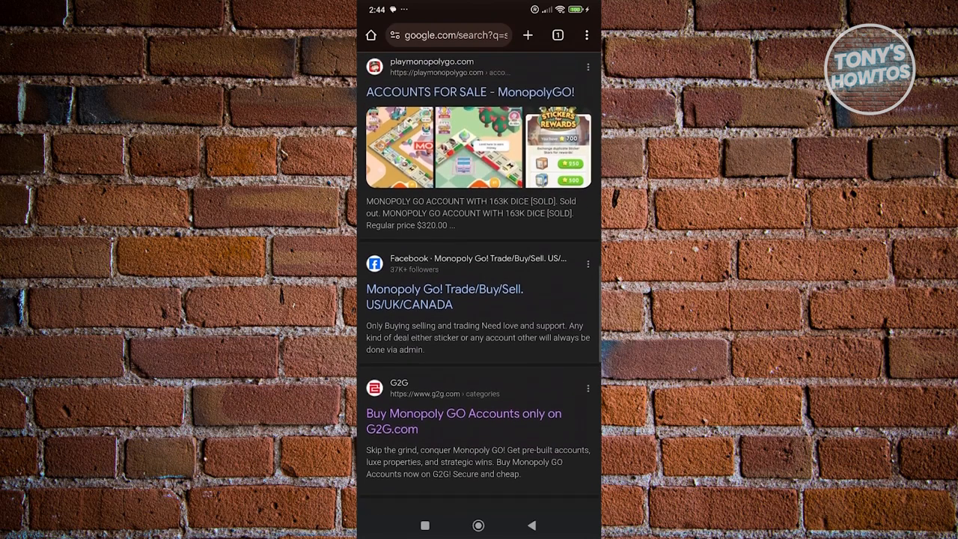
click(449, 35)
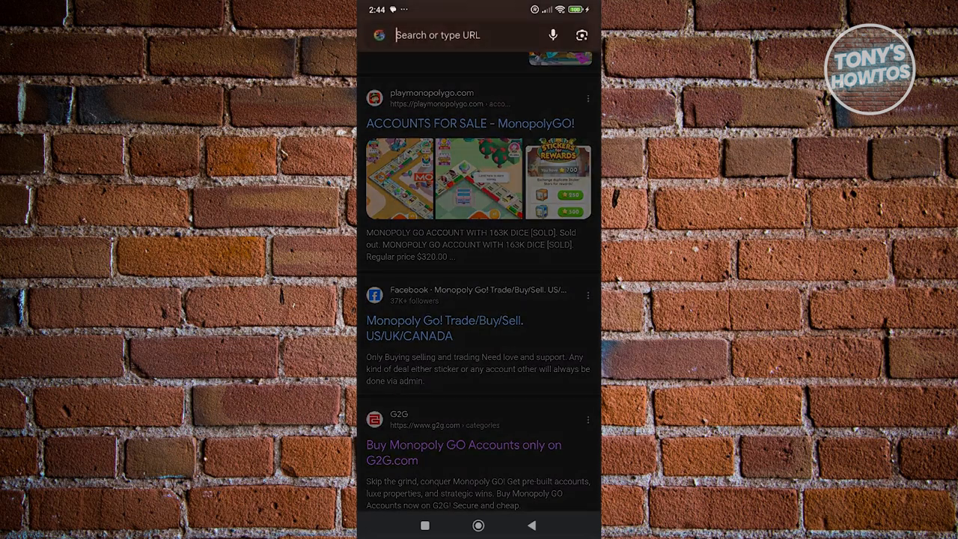
click(437, 35)
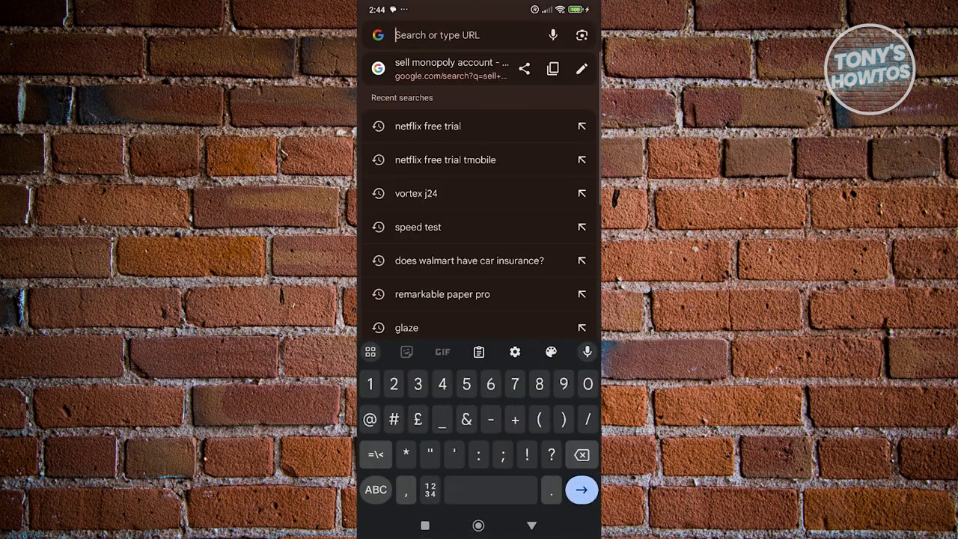
click(376, 490)
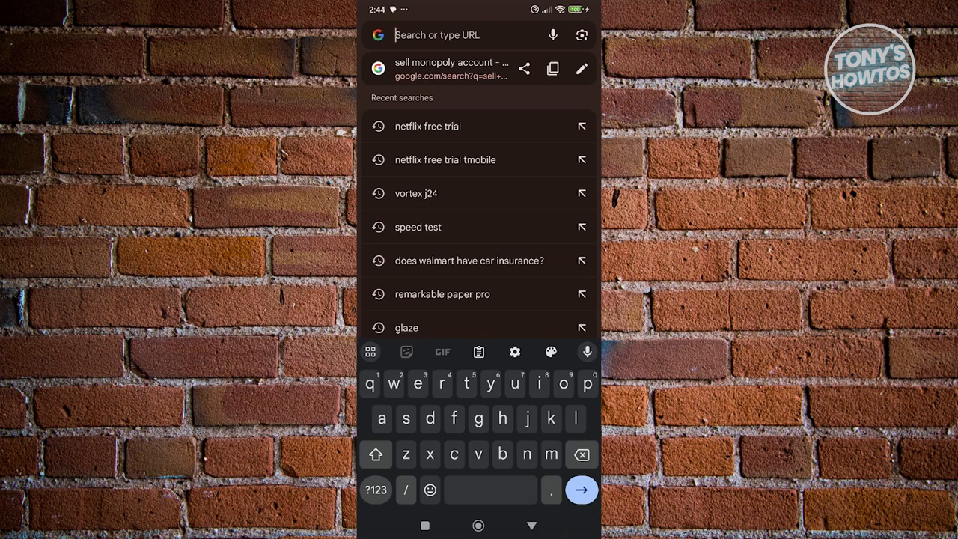
text(monopoly)
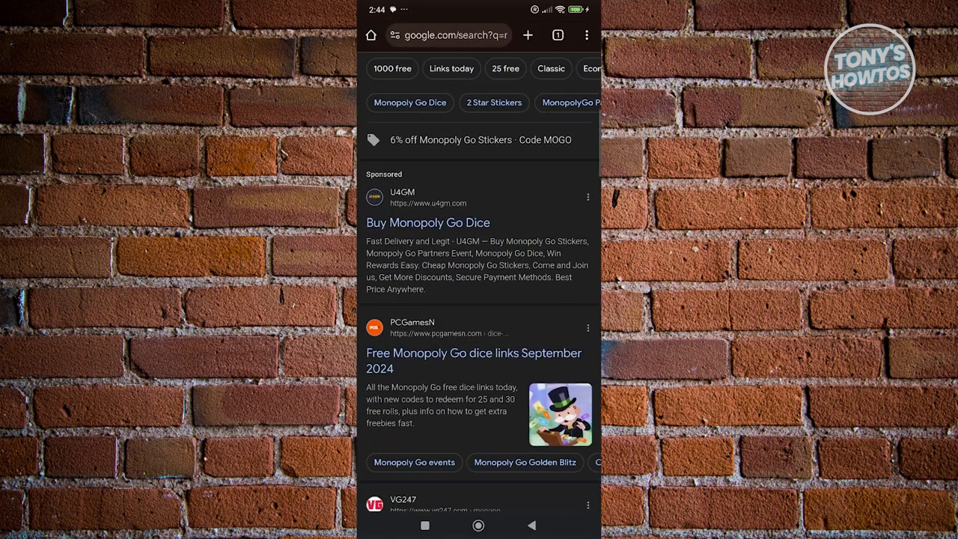
scroll(up, 3)
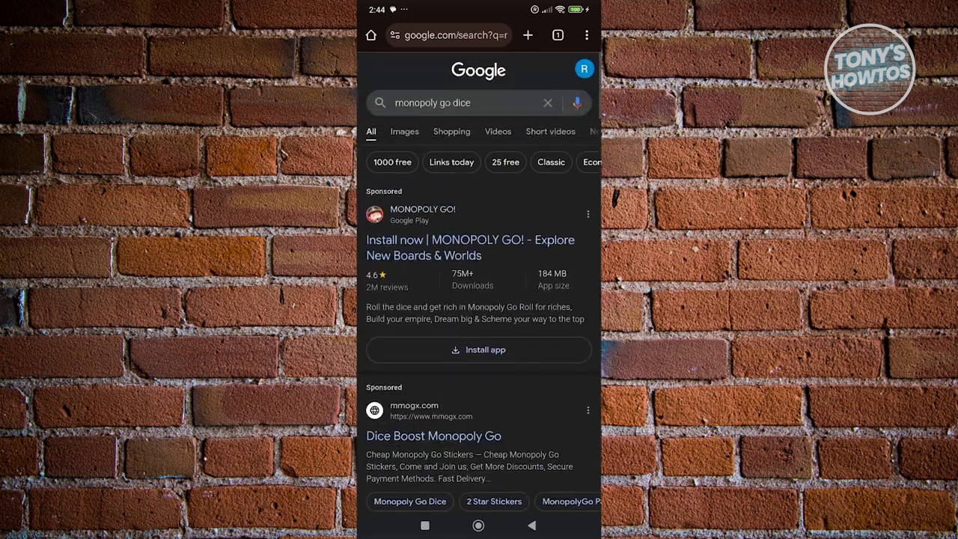
click(457, 102)
text(b)
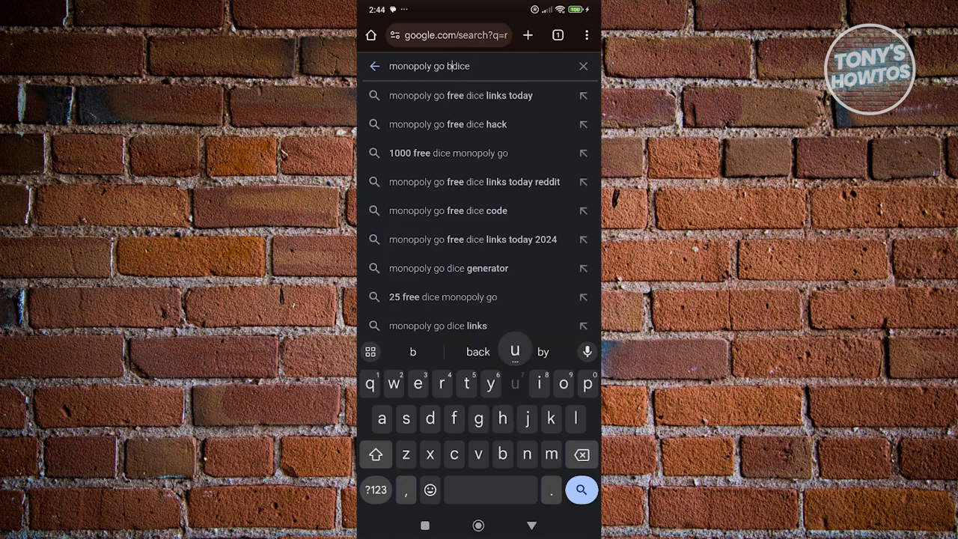
click(581, 489)
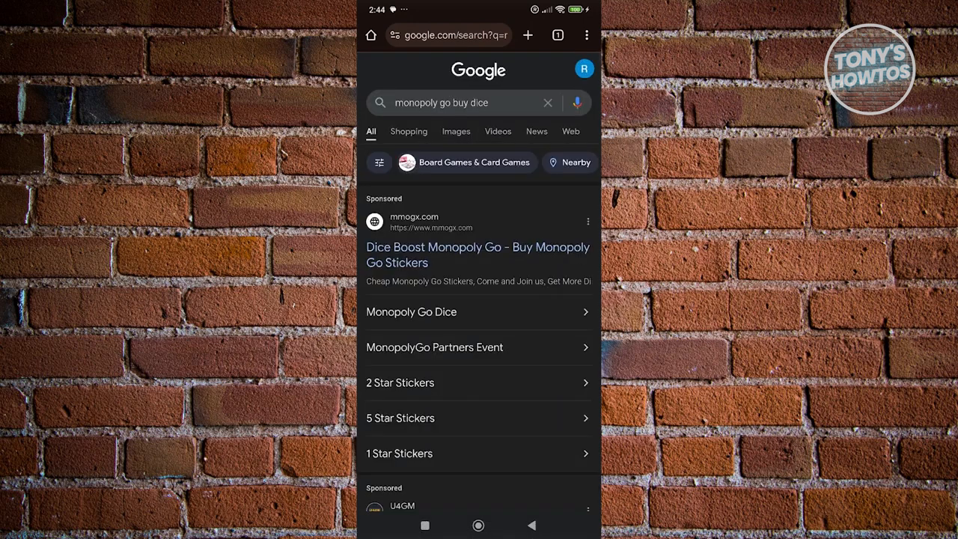
Step: Scroll through the dice sellers, including boosting sites and eBay listings
scroll(down, 3)
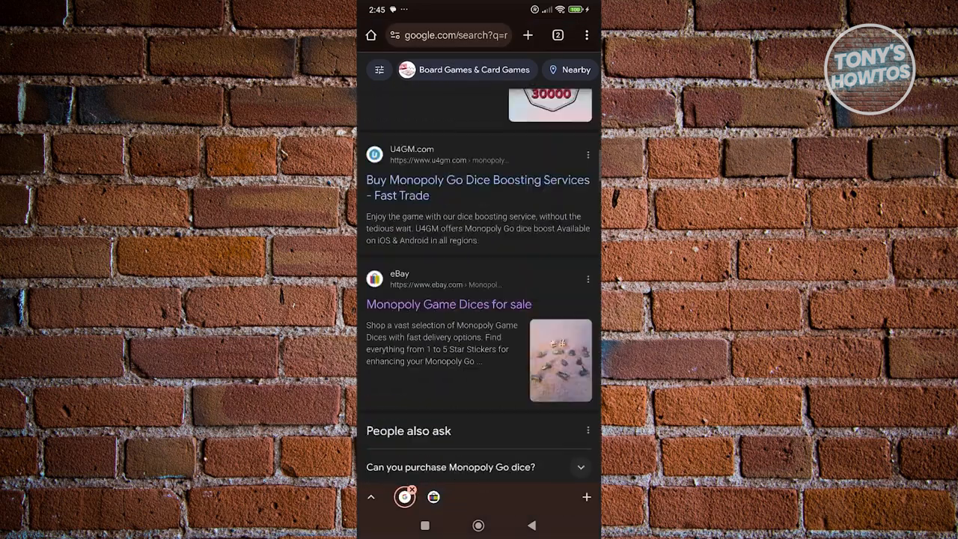
scroll(up, 3)
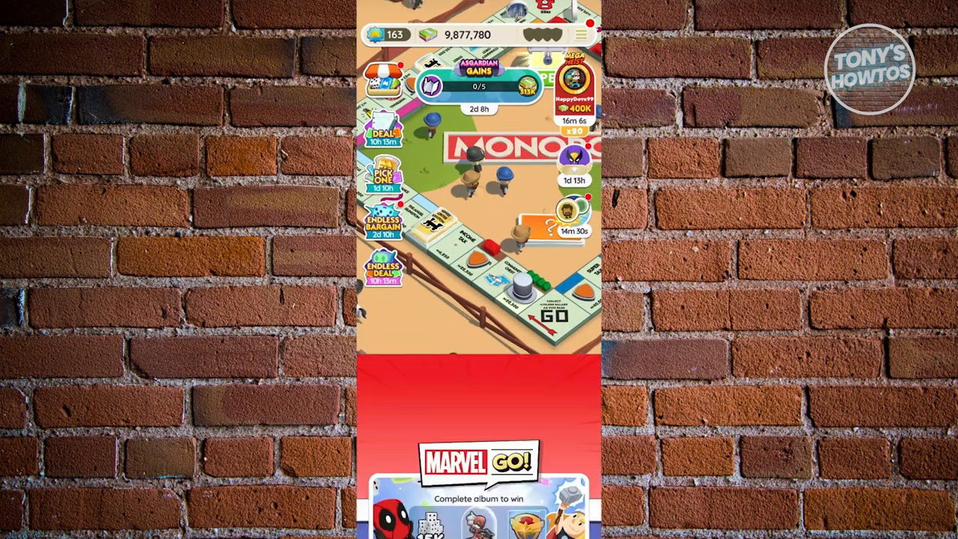
Step: Open the Marvel GO sticker album and dismiss the trading-group invite
click(479, 487)
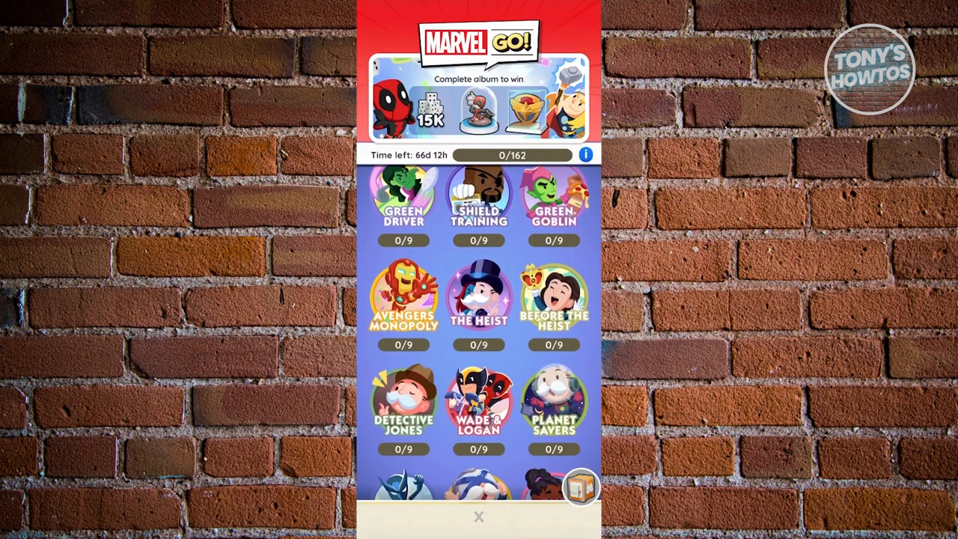
scroll(down, 3)
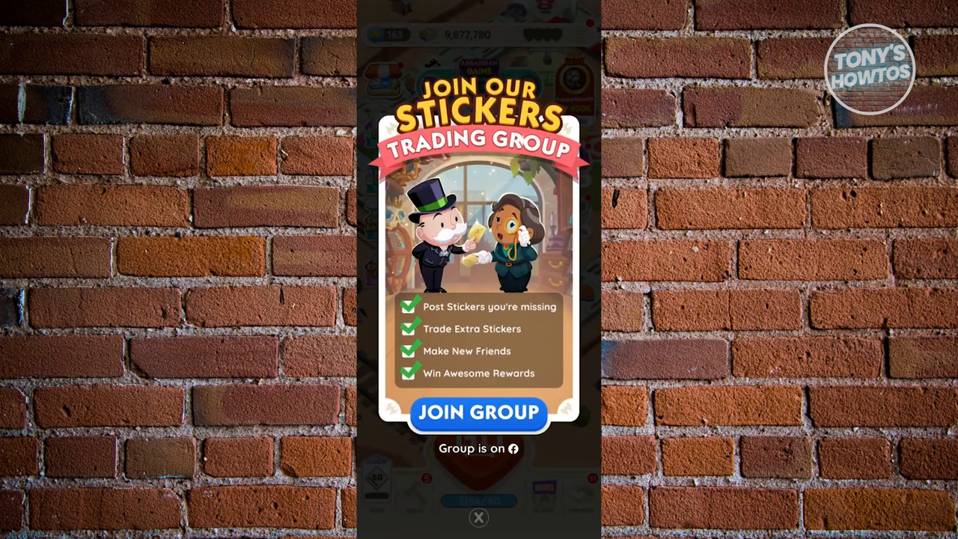
click(479, 518)
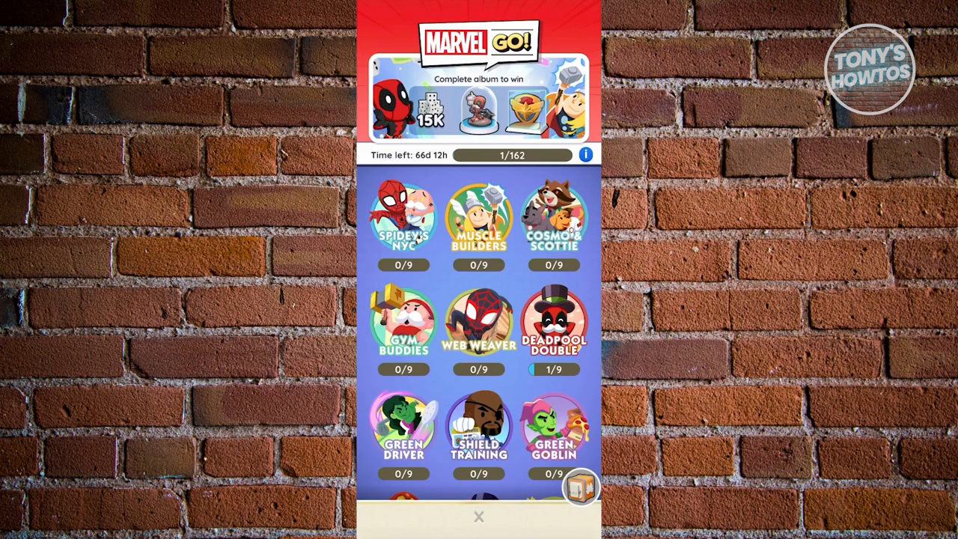
Step: Close the album and return to the game board
click(479, 517)
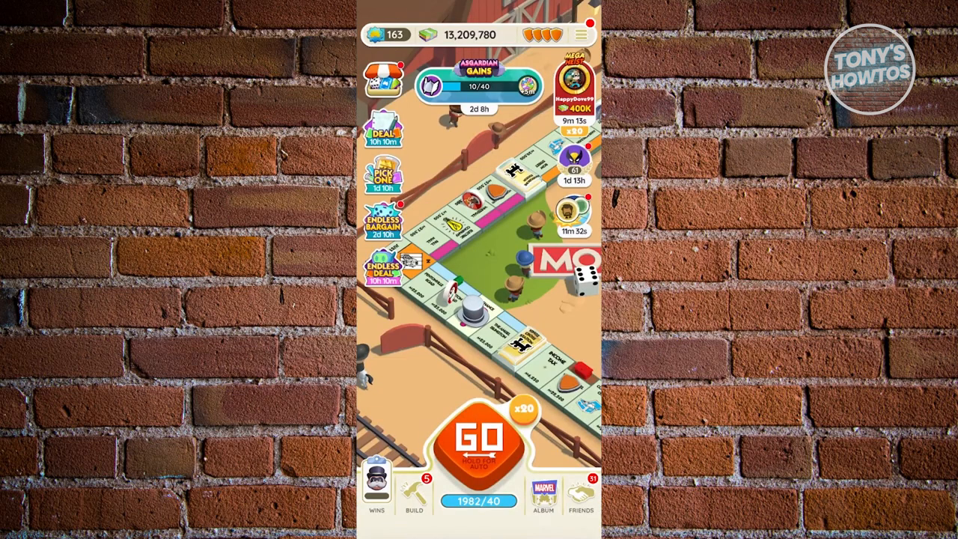